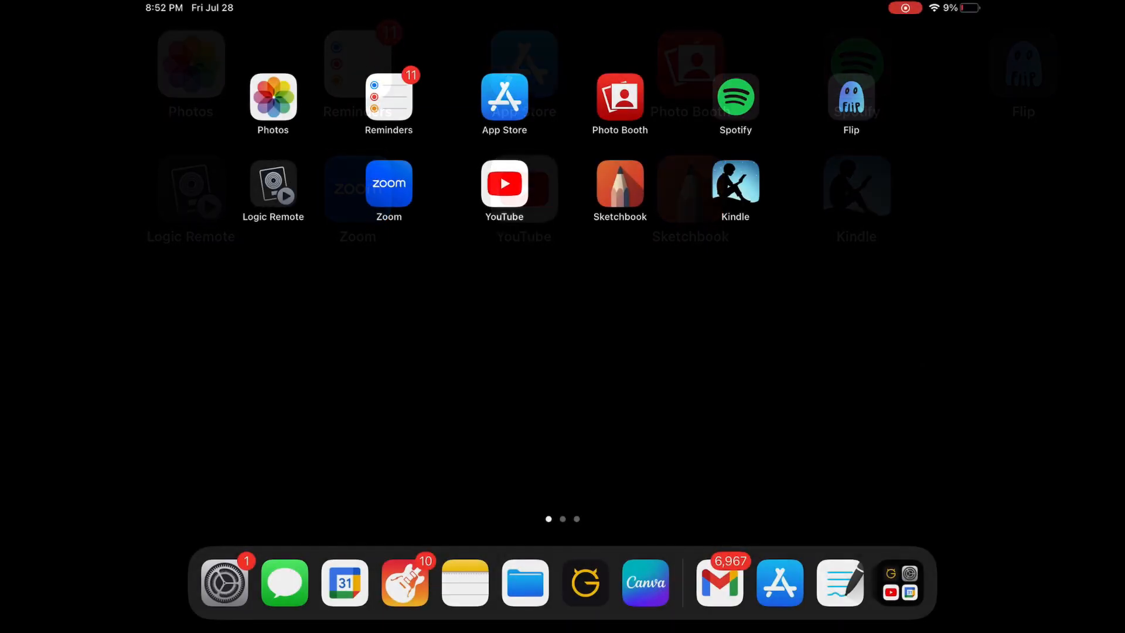
Open the Big iron note in Notes, then create a new blank note
left_click(840, 581)
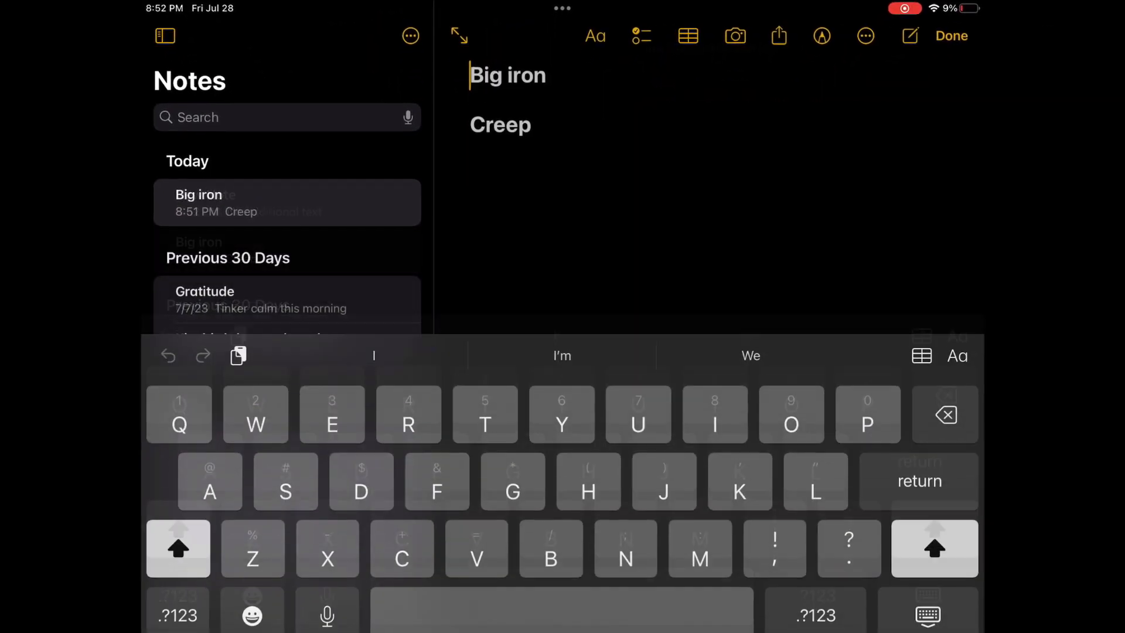
left_click(178, 548)
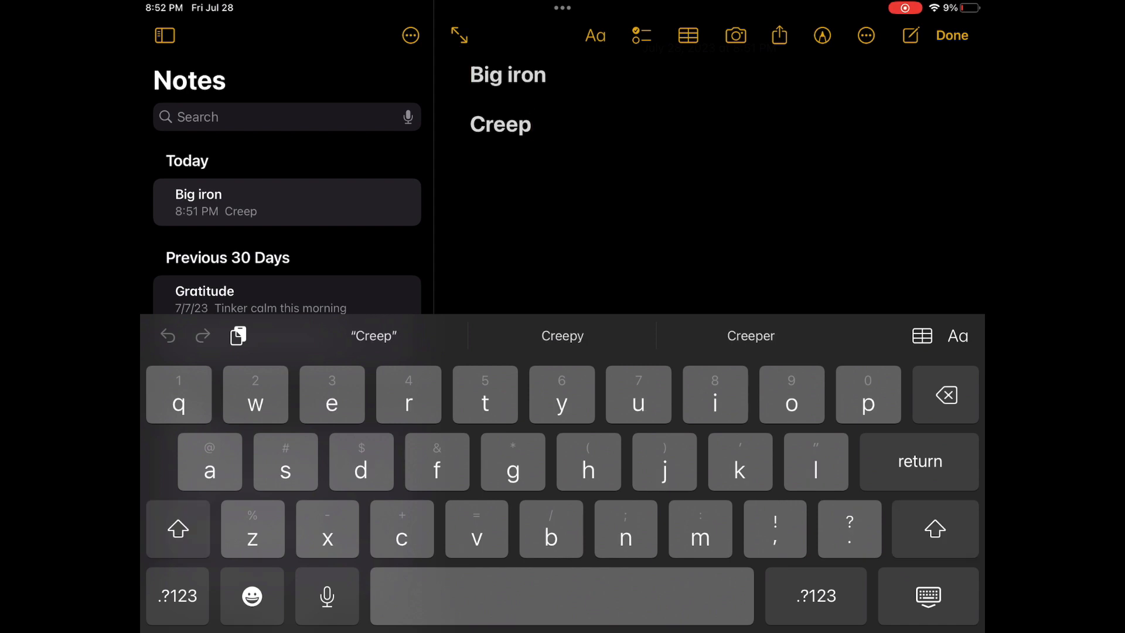
left_click(909, 35)
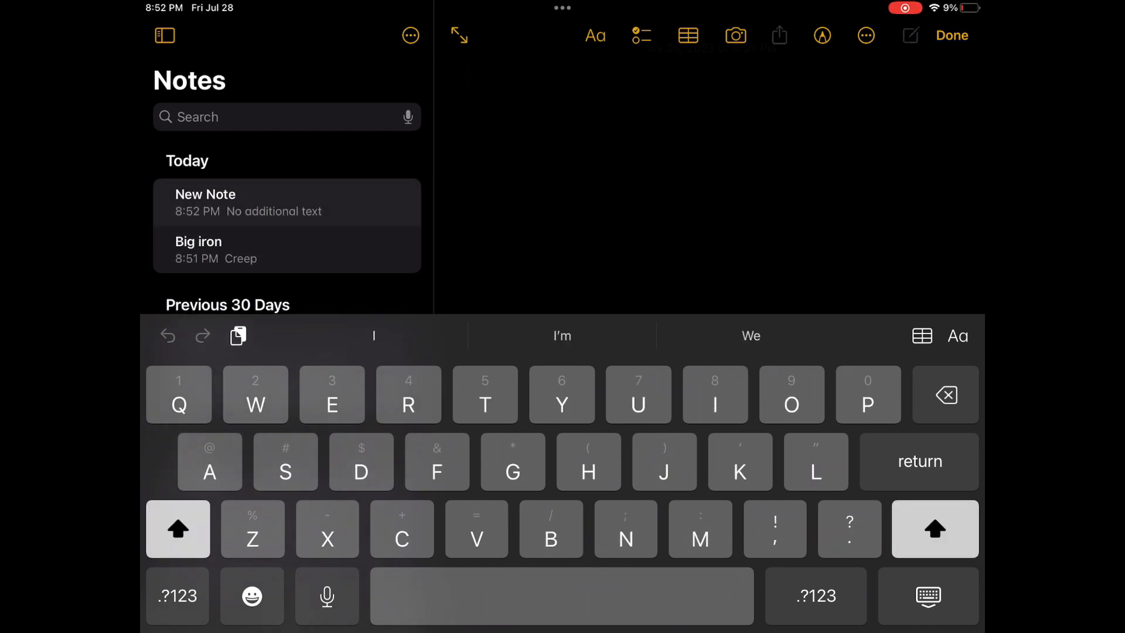
Place the Ultimate Guitar Tabs app beside Notes in Split View
type("r")
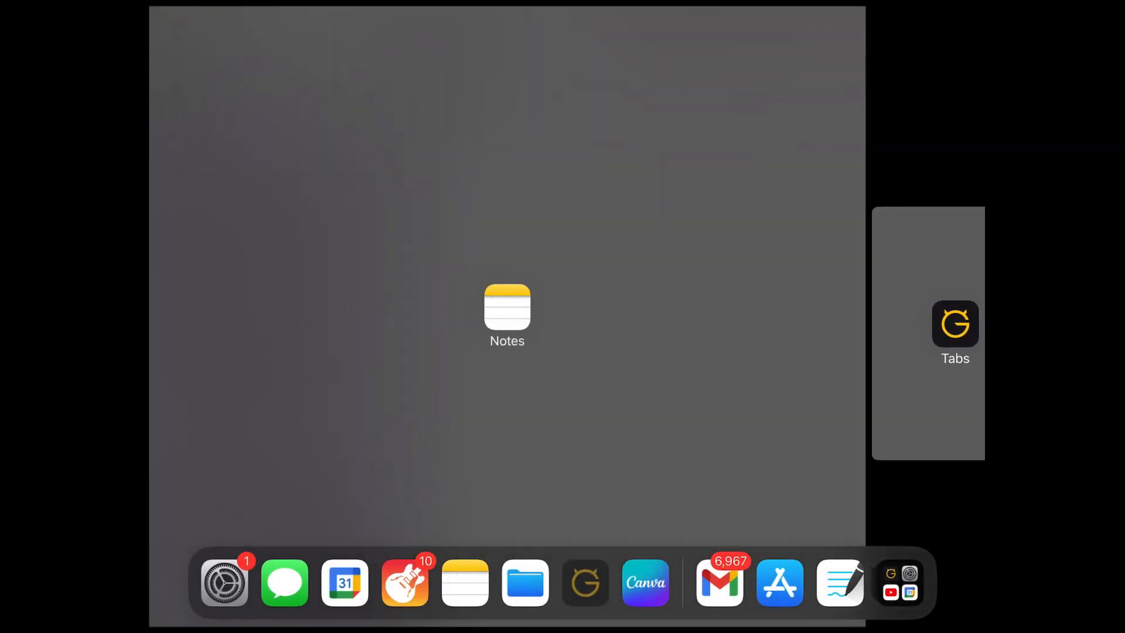
left_click(506, 308)
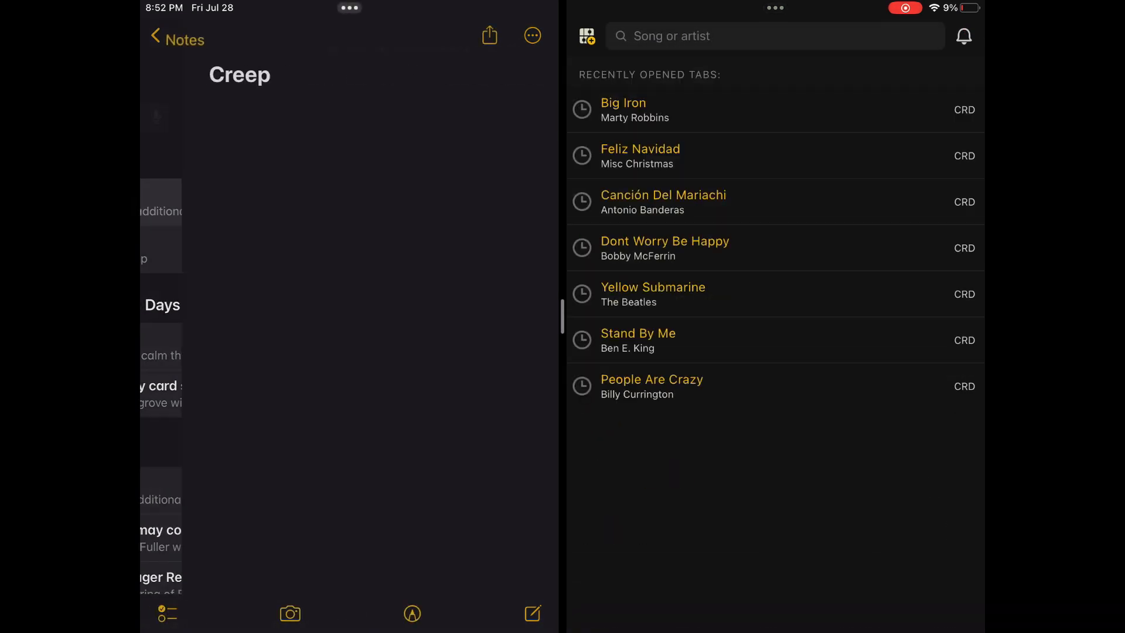
Type 'Creep' as the song title in the note
left_click(240, 75)
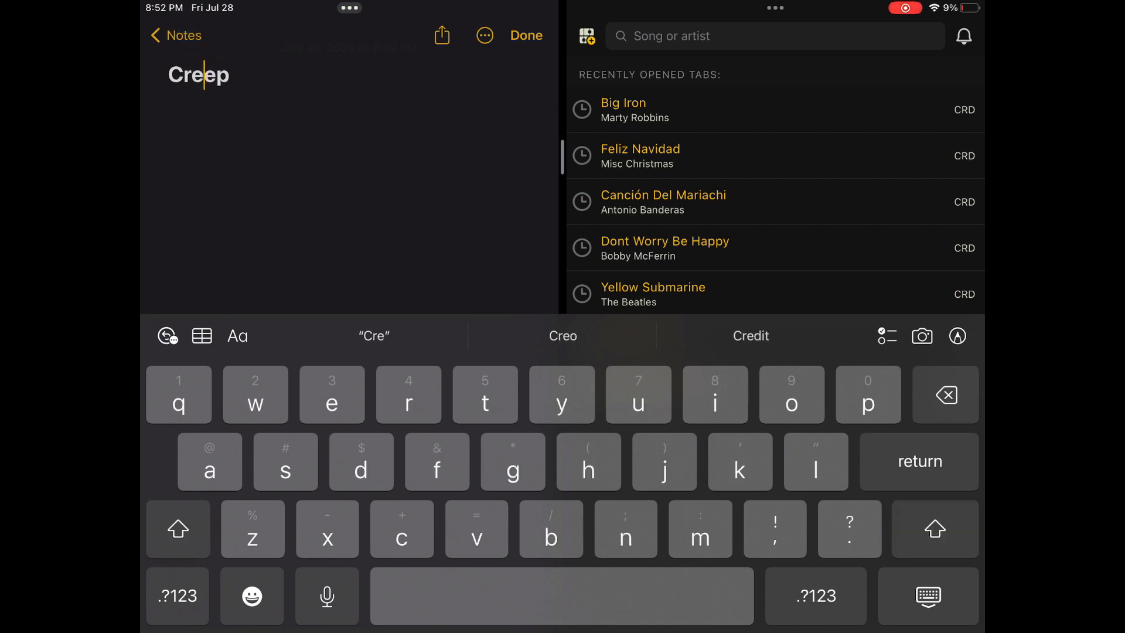
left_click(178, 529)
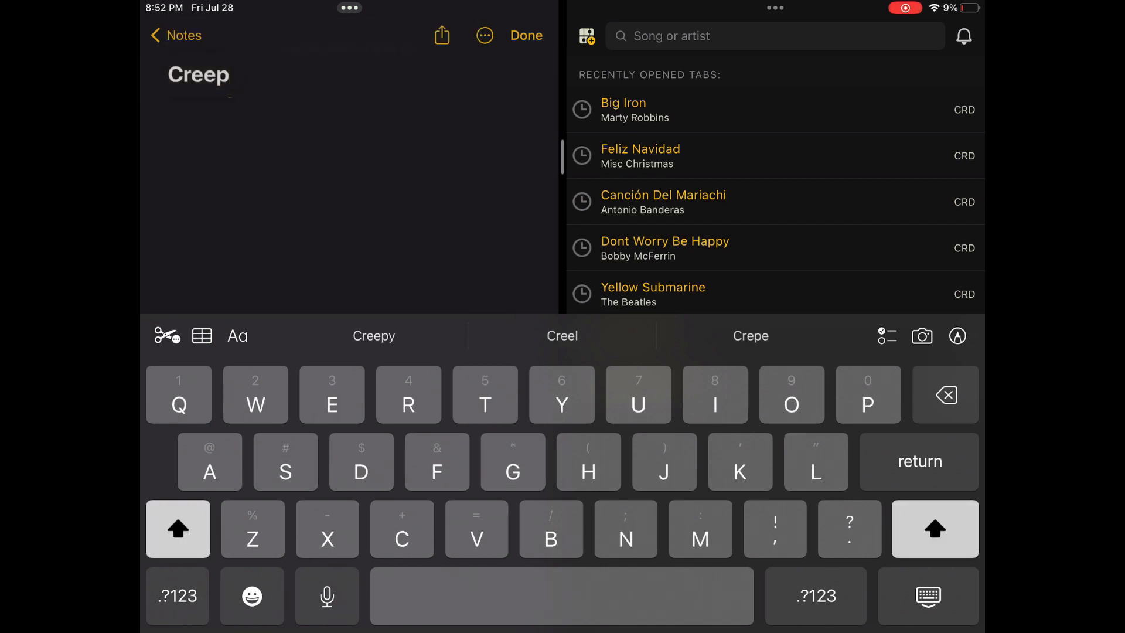
type("Creep")
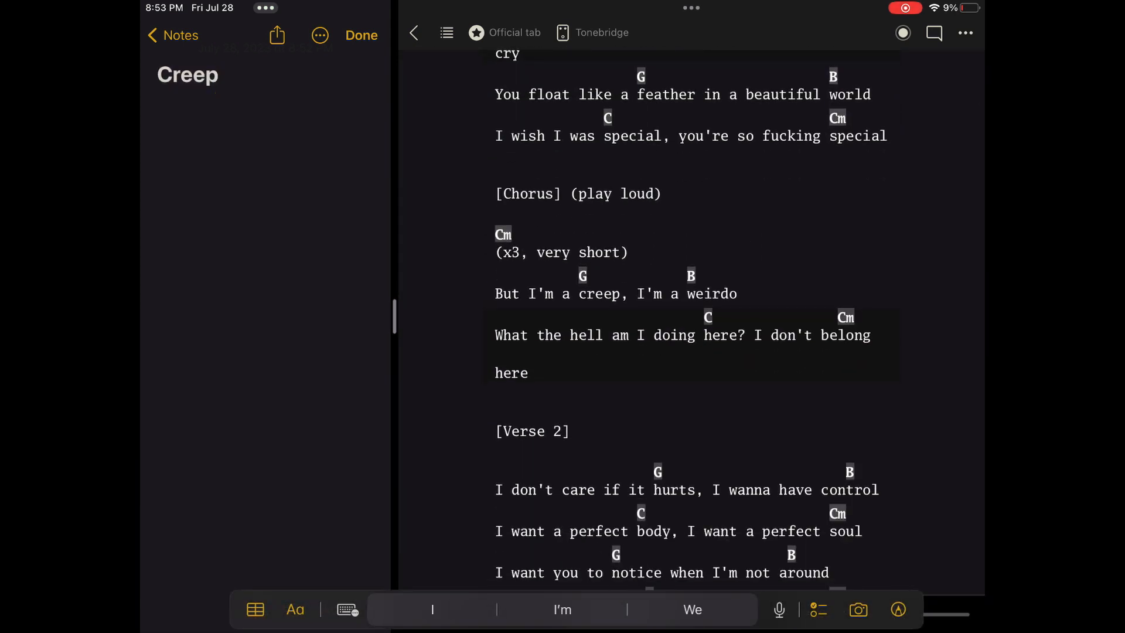
Start a new line below the Creep title
left_click(187, 74)
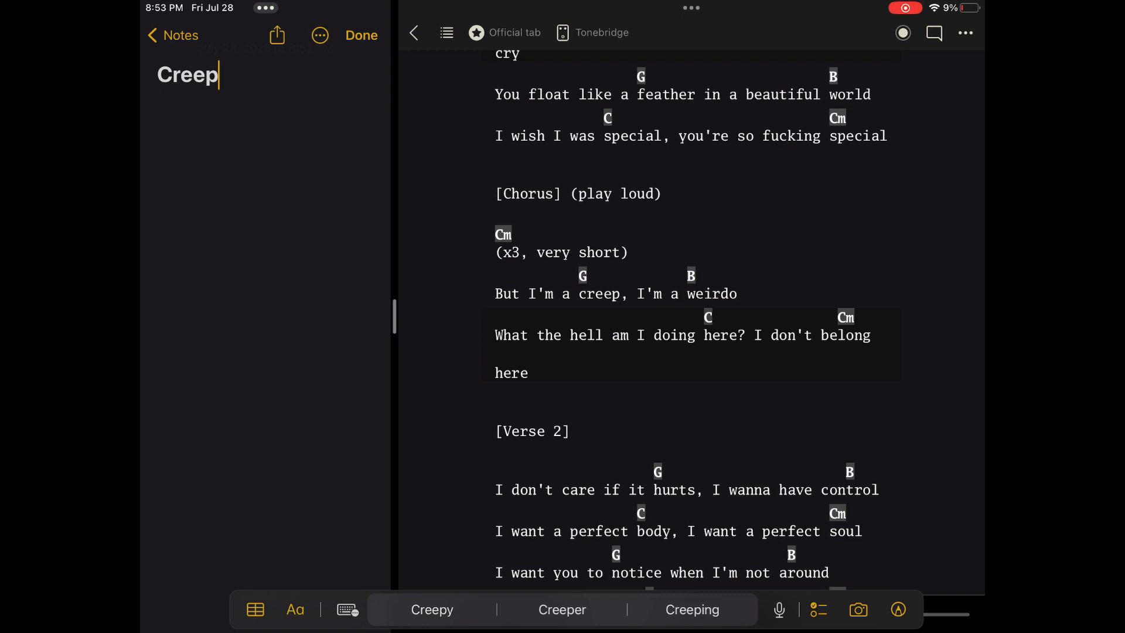
key("return")
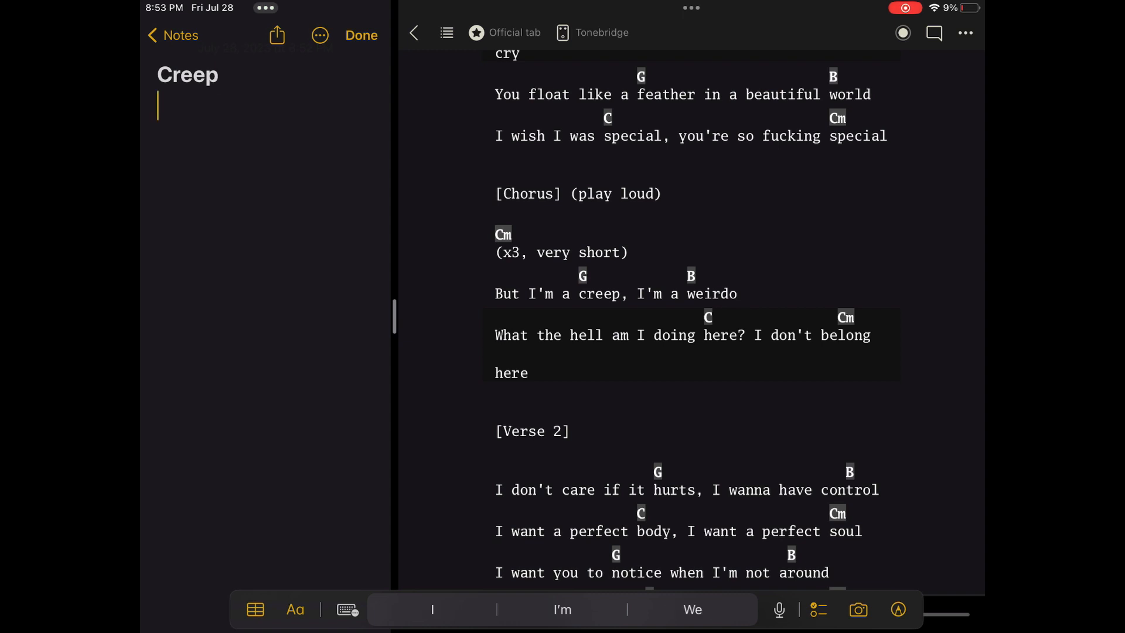
left_click(346, 610)
type("All my")
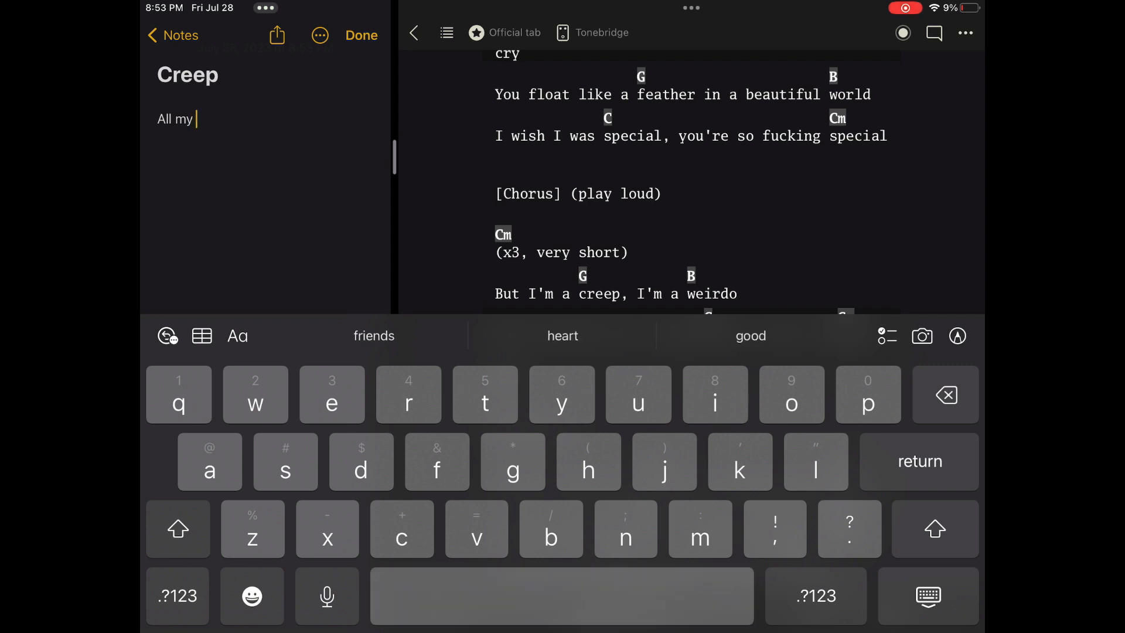
Type 'All my lovin' on the new line, styled as a title like Creep
type("lovin")
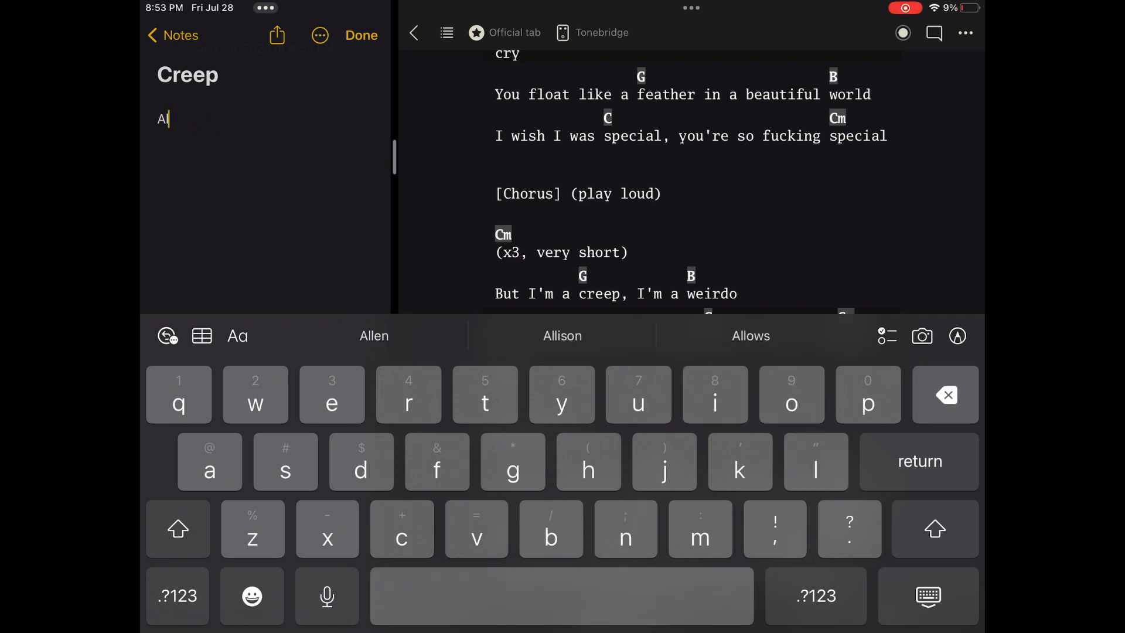
left_click(237, 335)
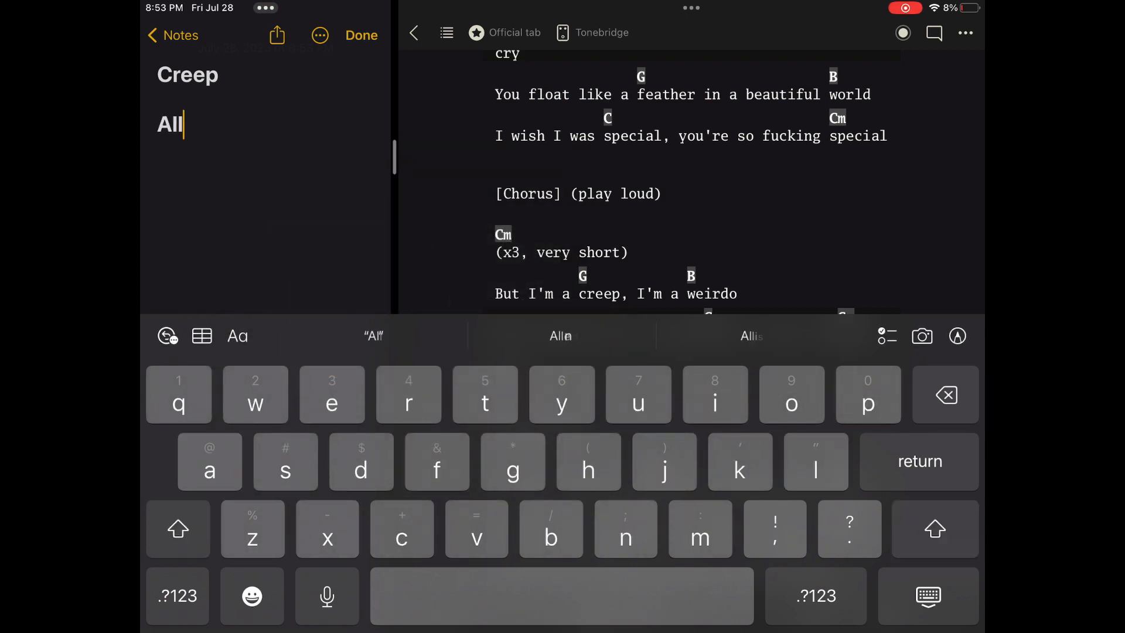
type("my lovin")
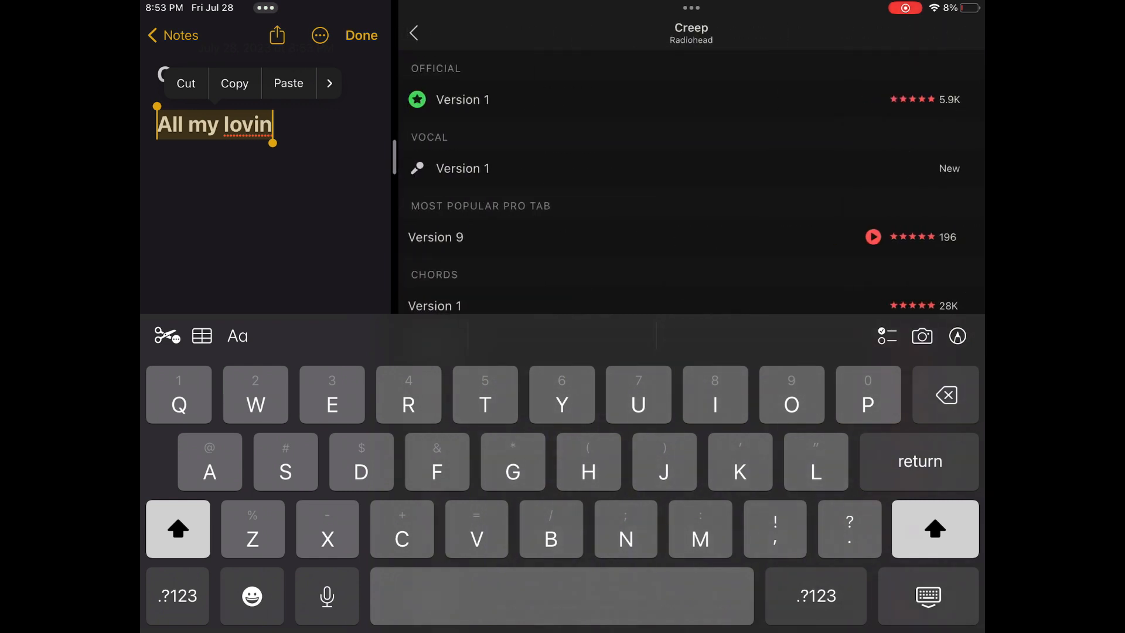
Return to Tabs search and select the 'All my lovin' line in Notes for dragging
left_click(413, 33)
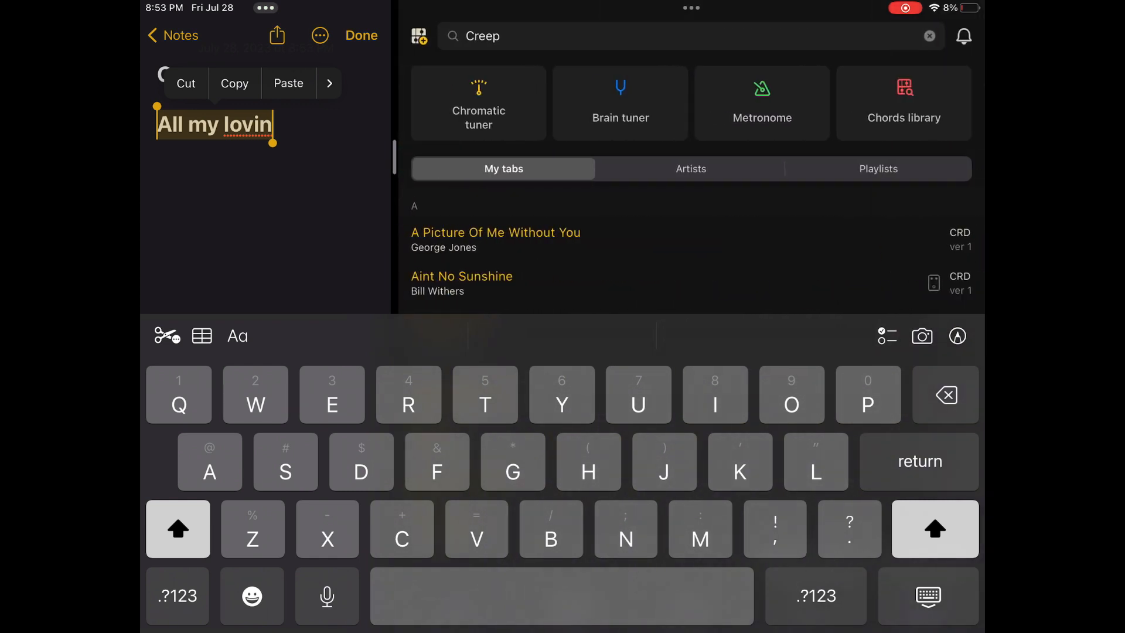
left_click(362, 35)
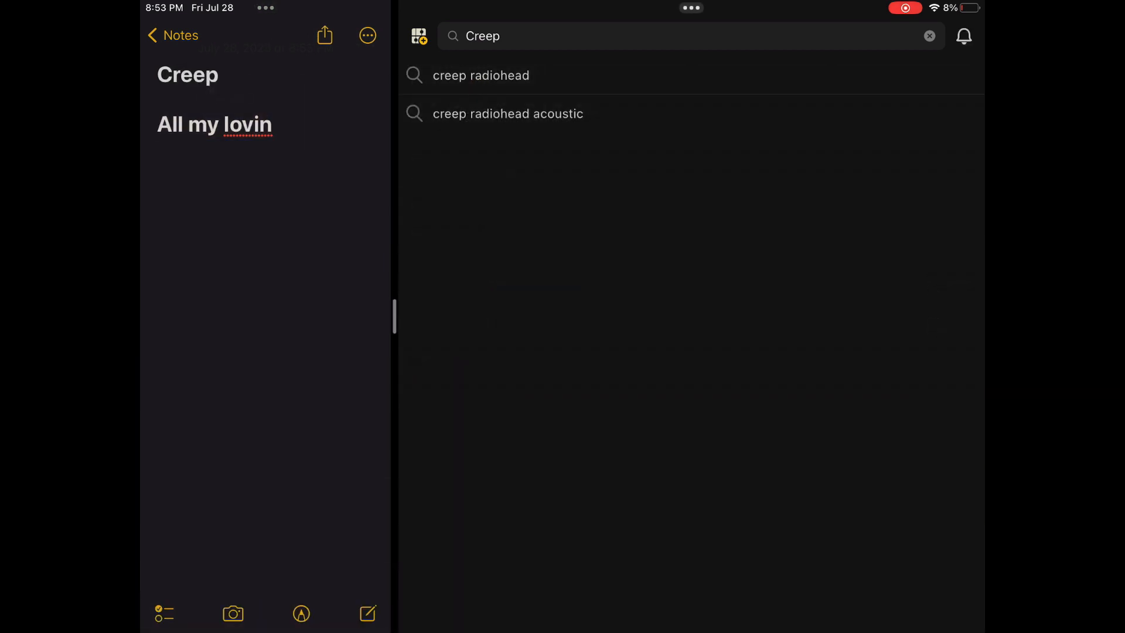
double_click(205, 124)
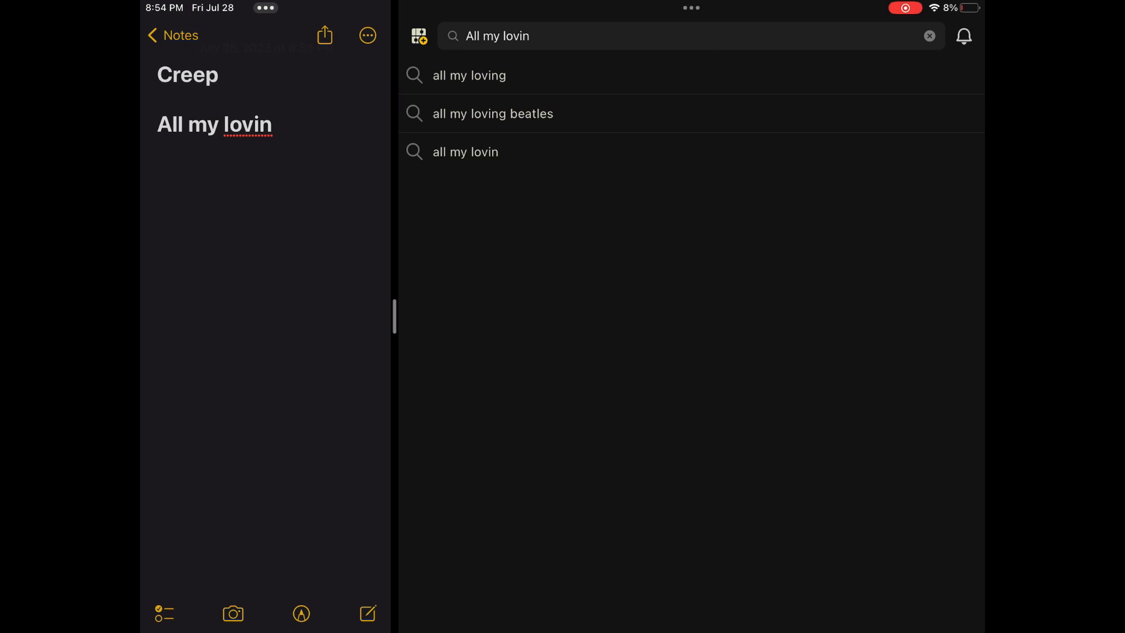
Open Chords Version 1 of The Beatles' 'All My Loving' and scroll through it
left_click(492, 114)
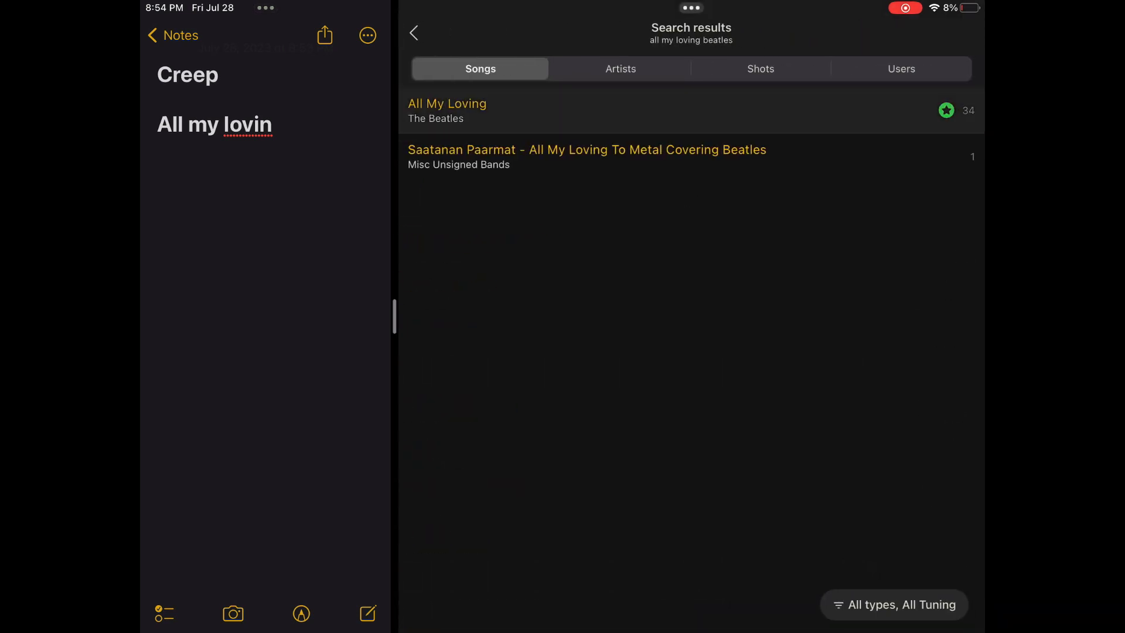
left_click(447, 111)
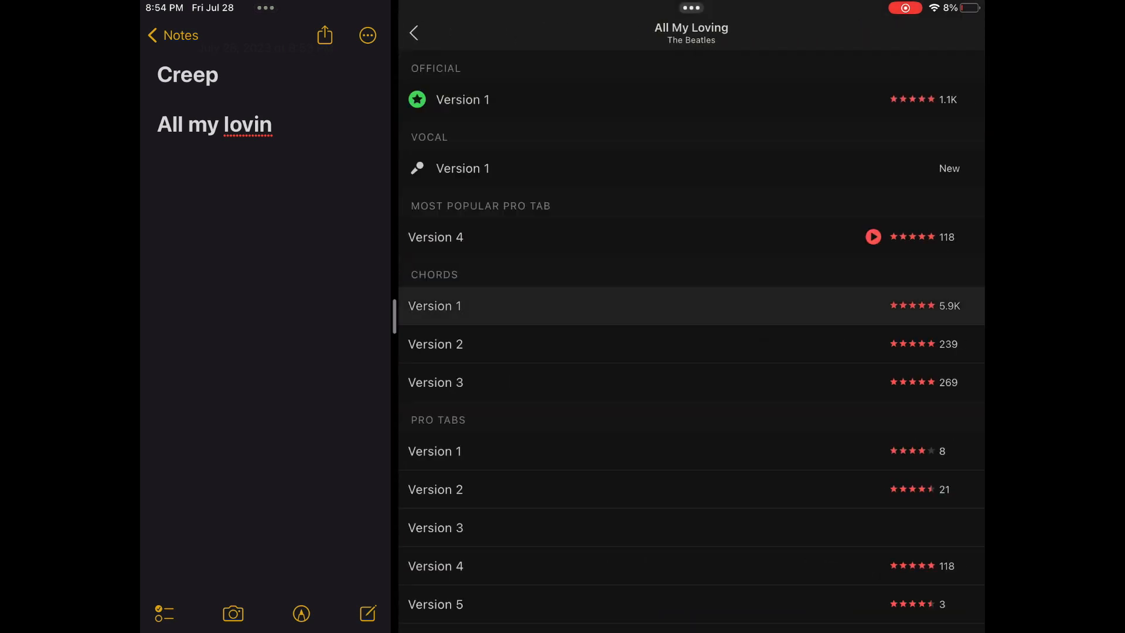
left_click(435, 306)
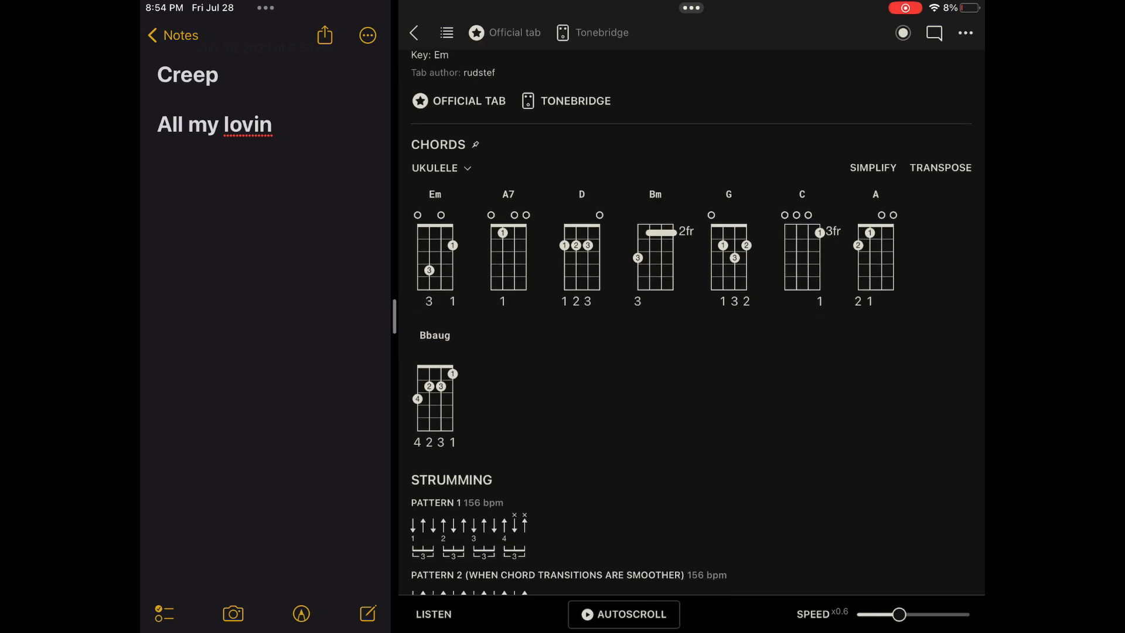
scroll("down", 3)
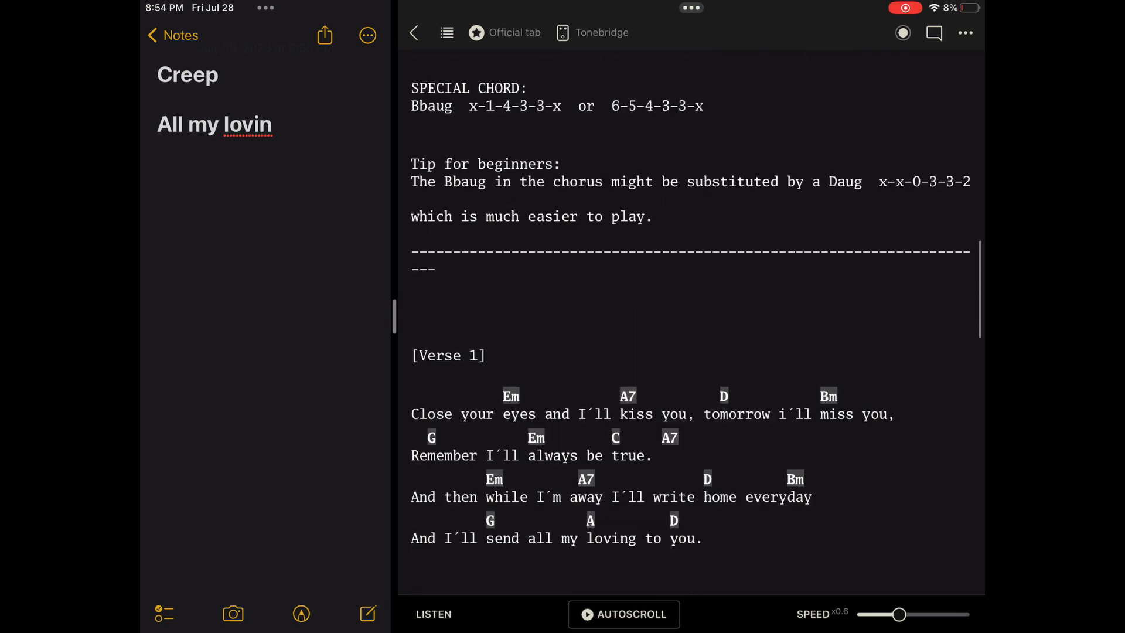
scroll("up", 3)
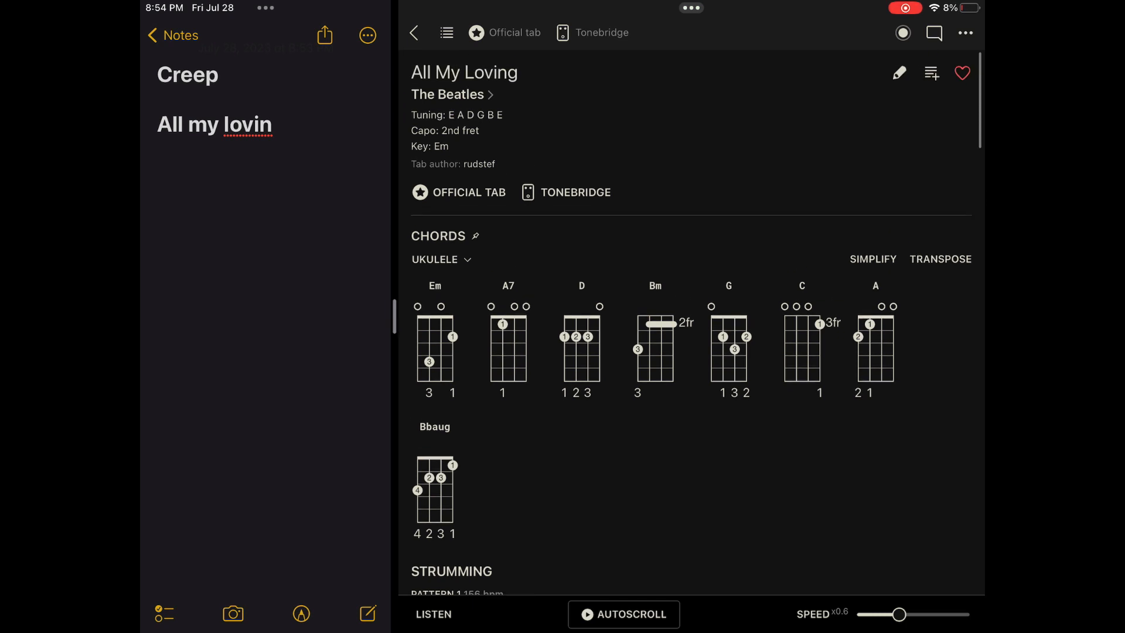